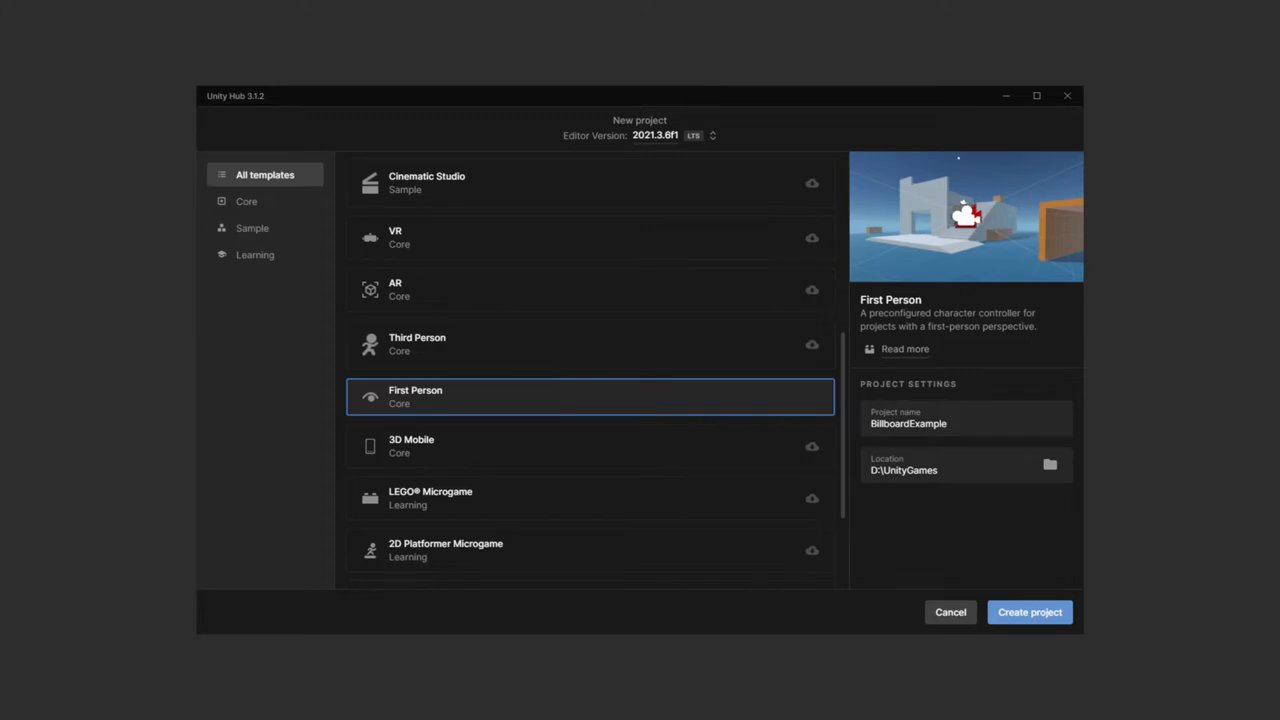
Create the First Person template project BillboardExample in D:\UnityGames.
{"action": "left_click", "coordinate": [1029, 612]}
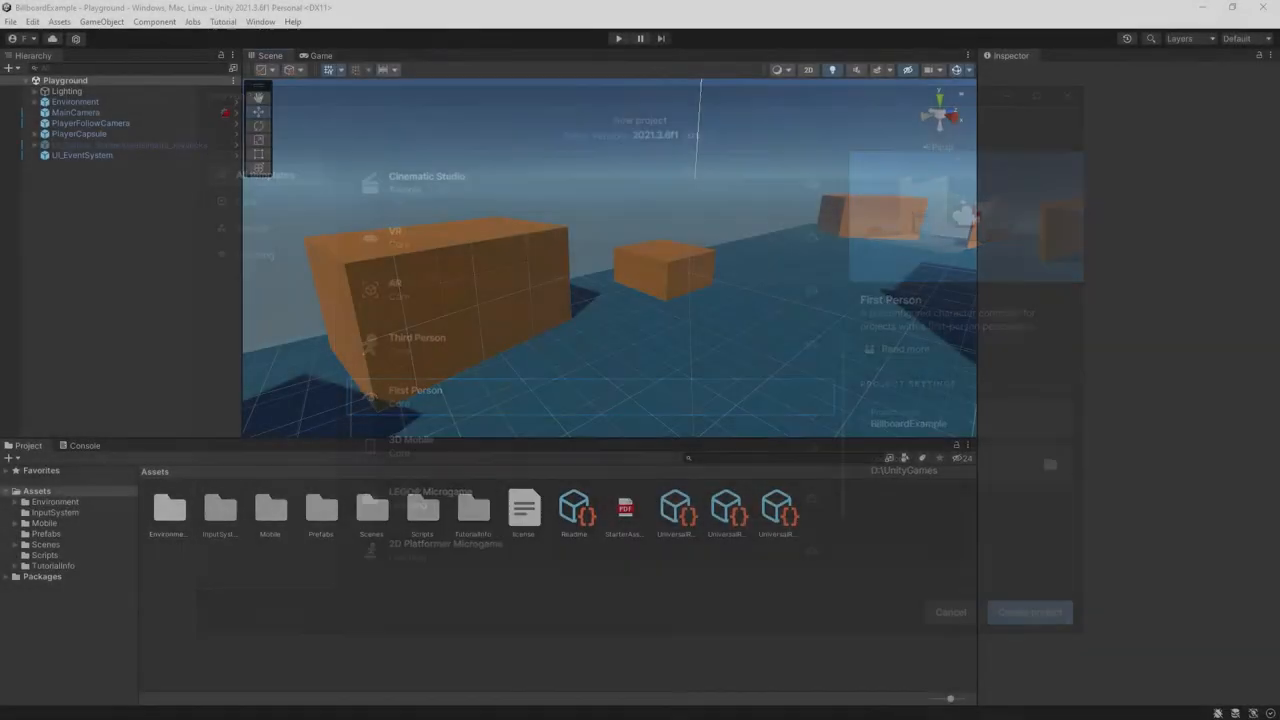
Import RuneIcon2_Ball_Health into Assets and set its Texture Type to Sprite (2D and UI).
{"action": "left_click", "coordinate": [949, 611]}
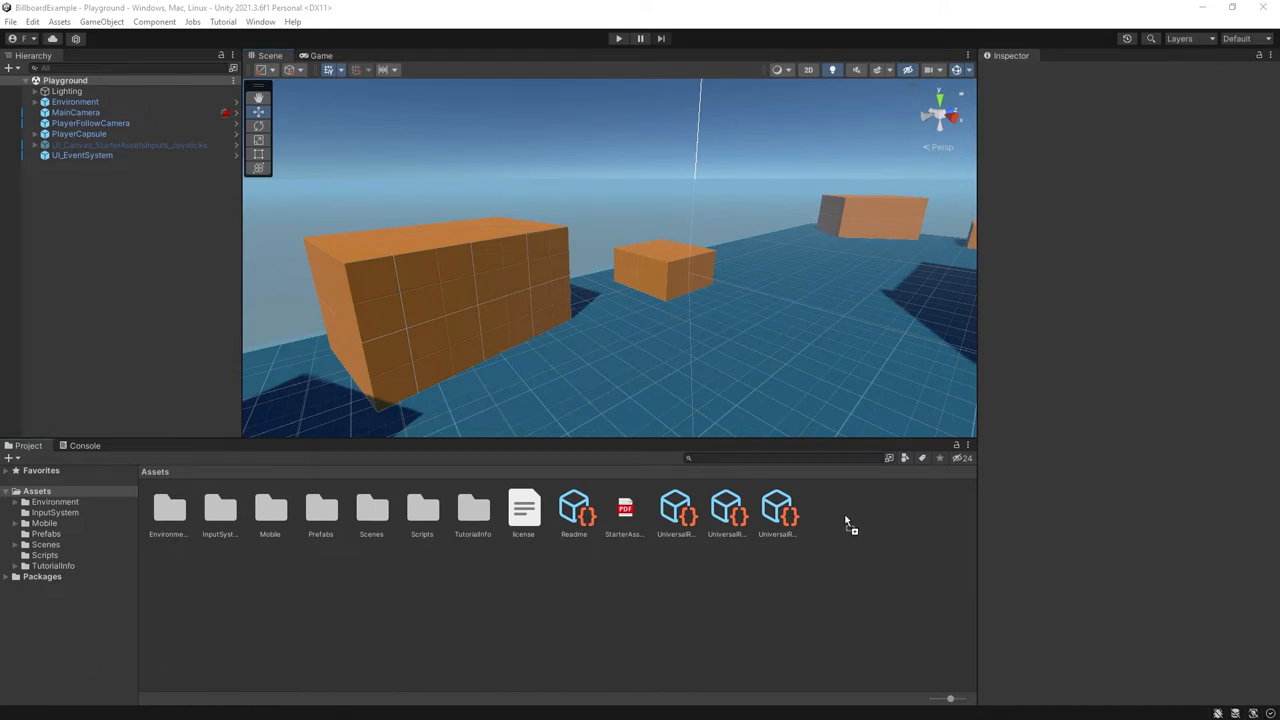
{"action": "left_click", "coordinate": [625, 508]}
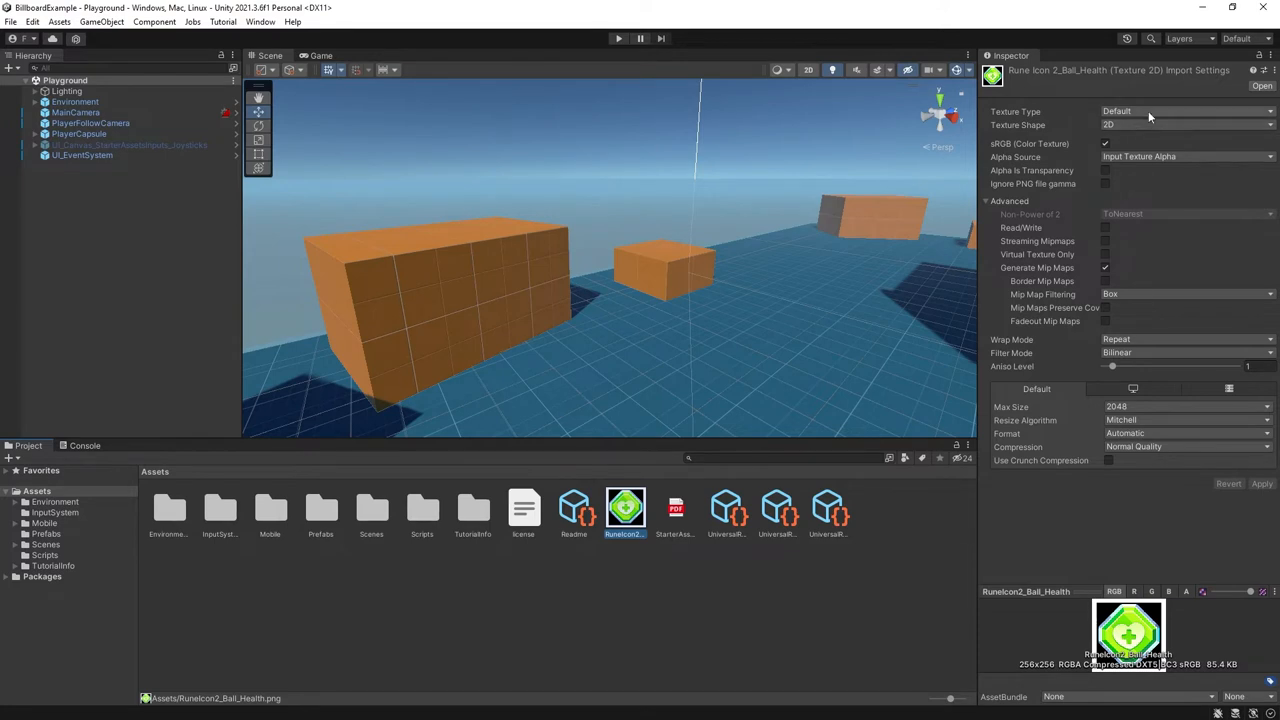
{"action": "left_click", "coordinate": [1185, 111]}
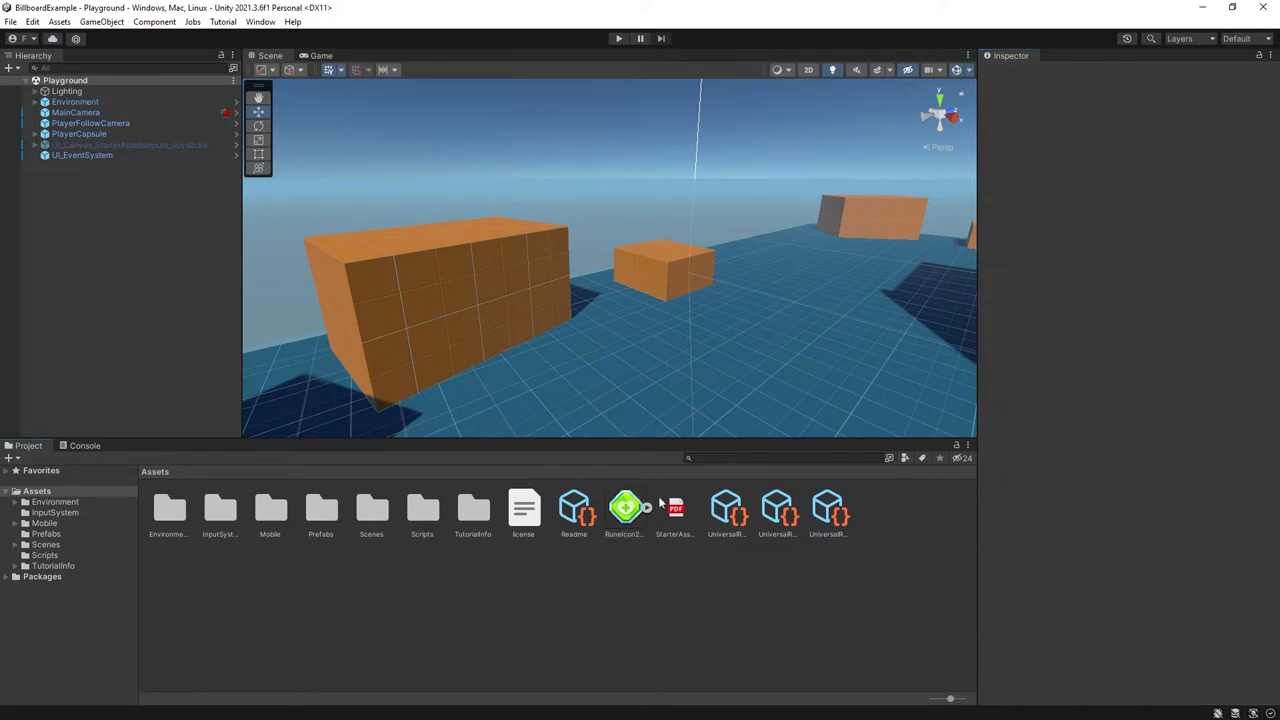
Drop the health icon sprite into the scene above the small orange box, scaled to 0.5.
{"action": "left_click_drag", "start_coordinate": [625, 505], "coordinate": [663, 235]}
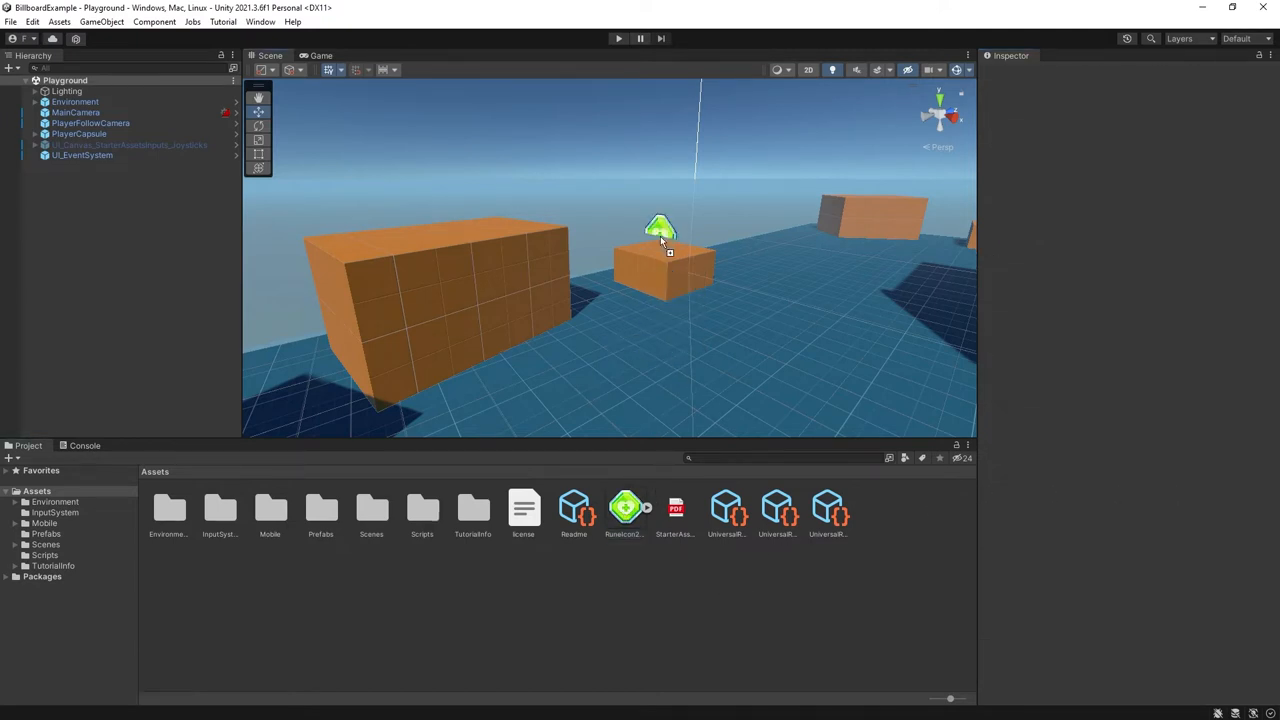
{"action": "left_click", "coordinate": [662, 235]}
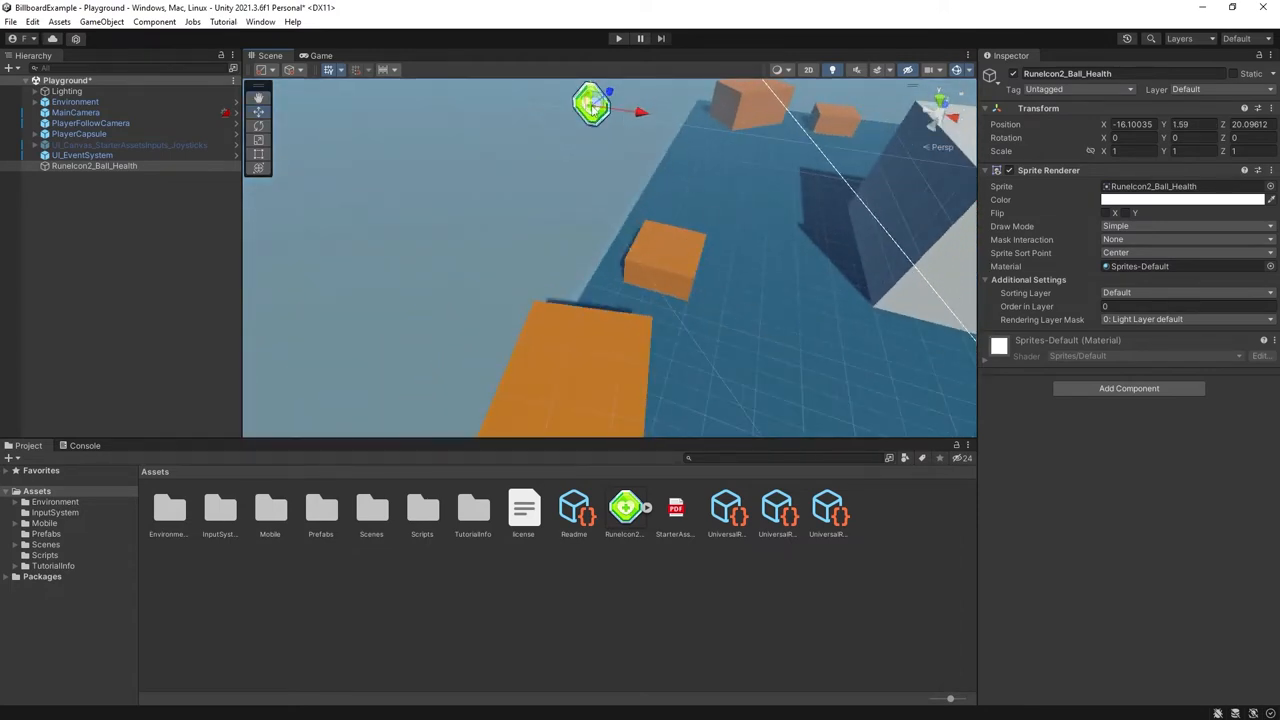
{"action": "left_click_drag", "start_coordinate": [590, 108], "coordinate": [672, 218]}
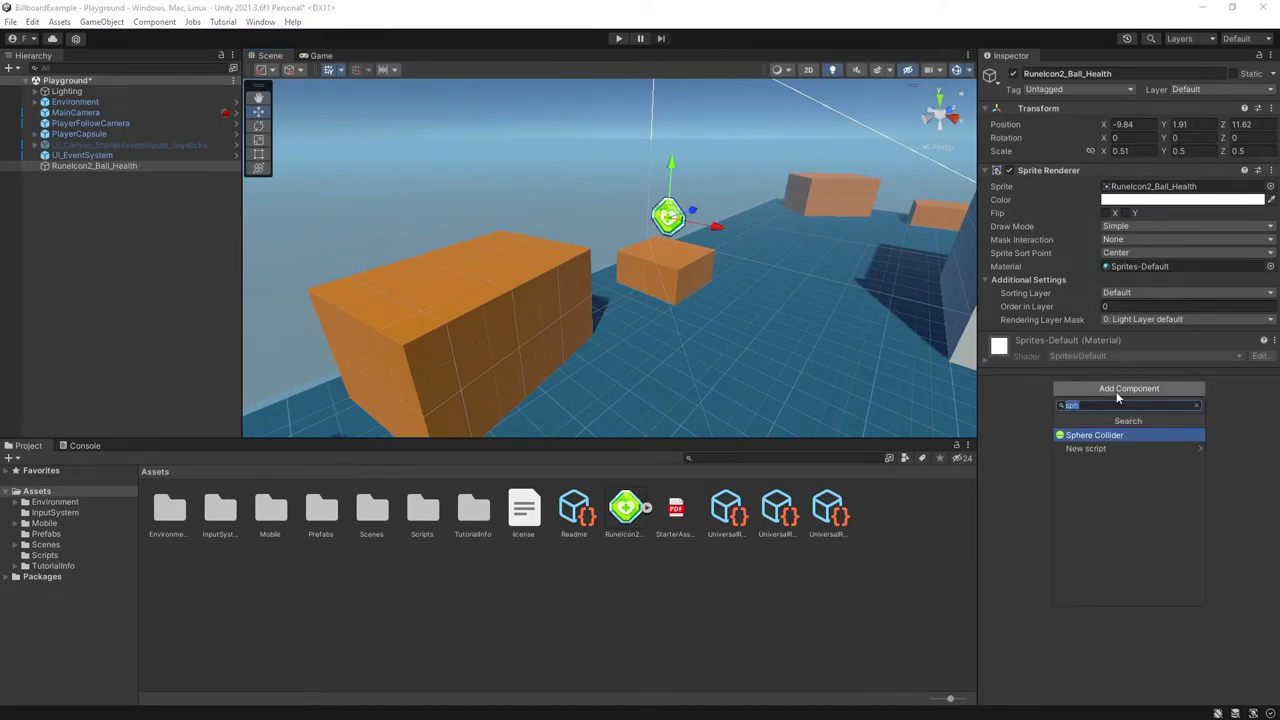
Add a new script component named Billboard to the health icon via Add Component.
{"action": "type", "text": "Billboard"}
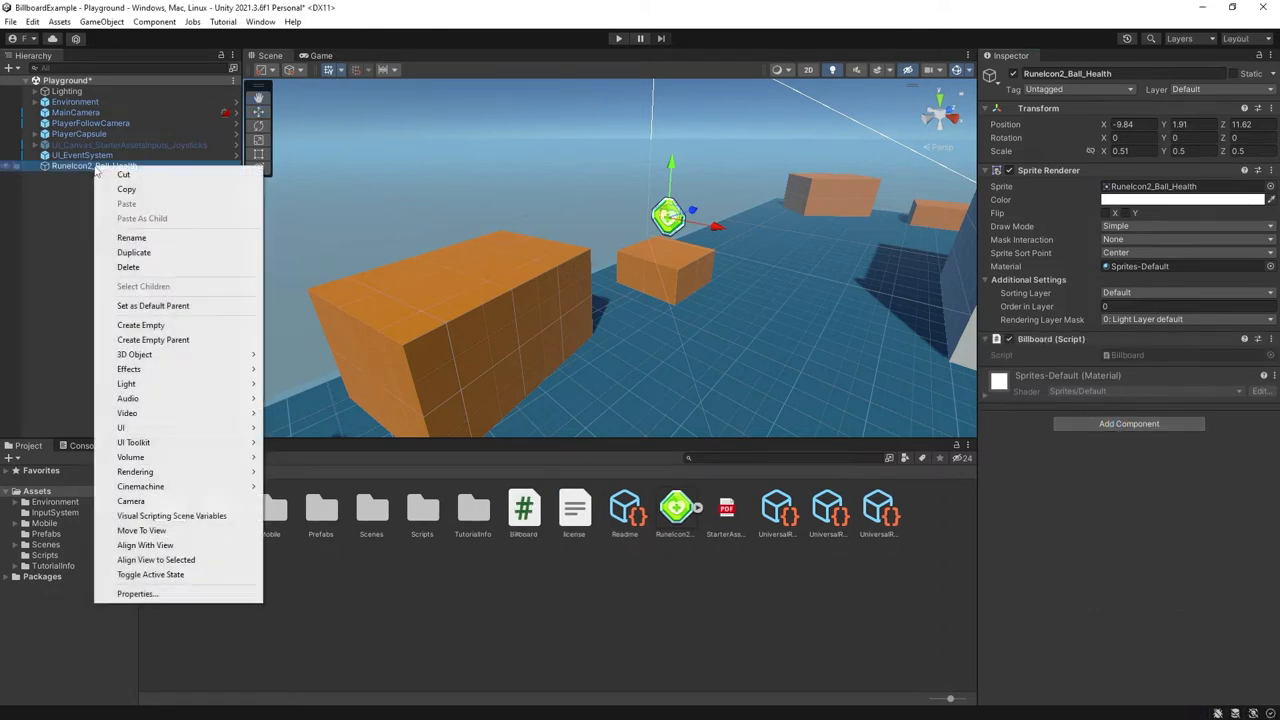
{"action": "left_click", "coordinate": [133, 252]}
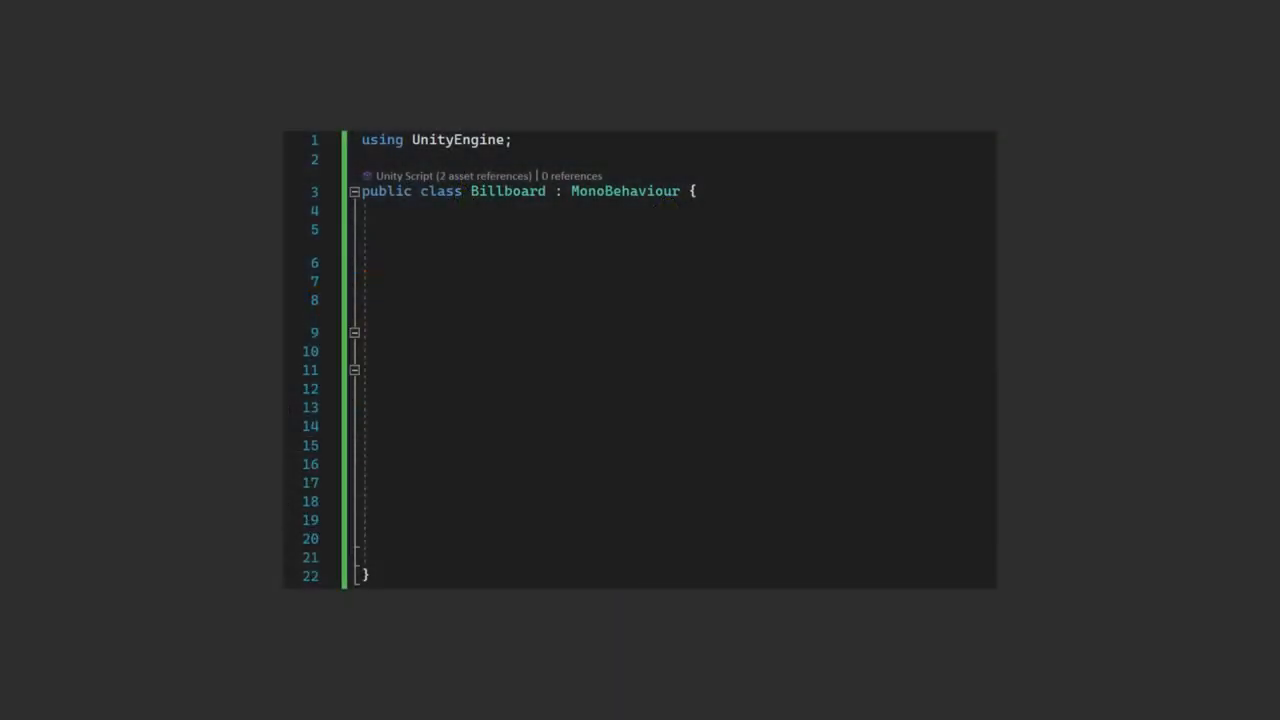
Declare the LookAtCamera/CameraForward enum, a serialized billboardType field, and a LateUpdate switch.
{"action": "type", "text": "public enum BillboardType { LookAtCamera, CameraForward };"}
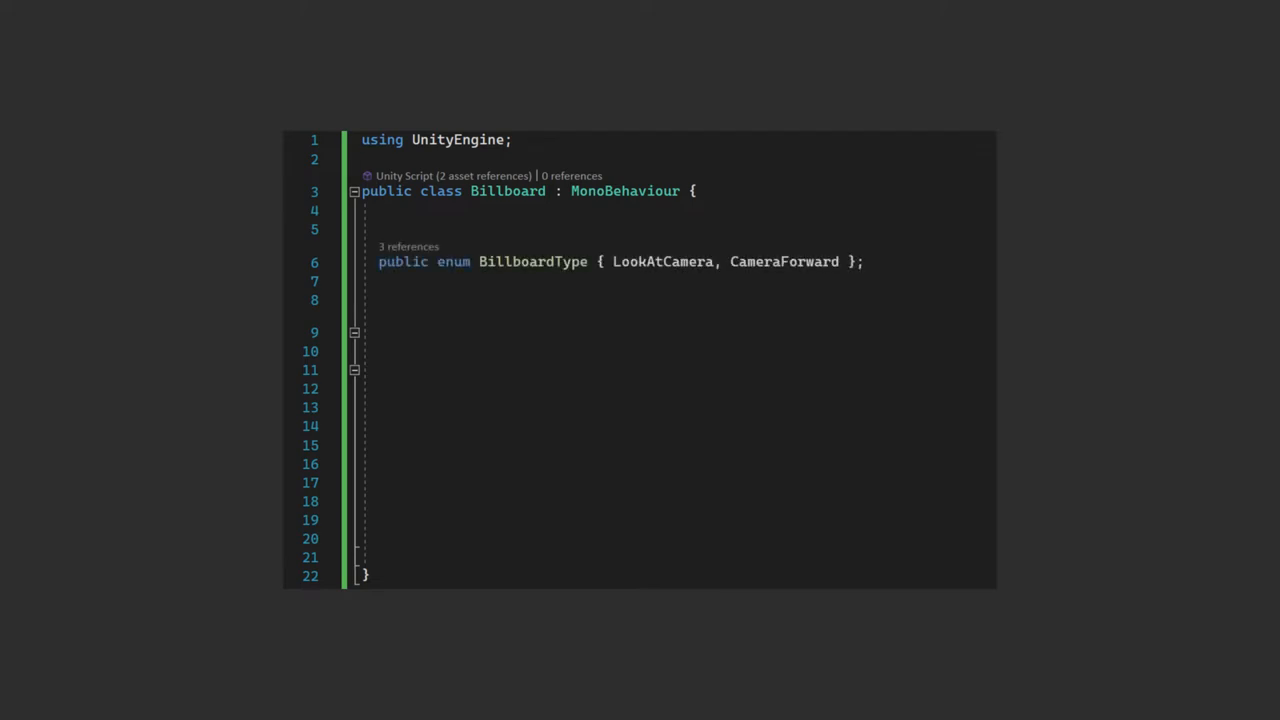
{"action": "double_click", "coordinate": [664, 261]}
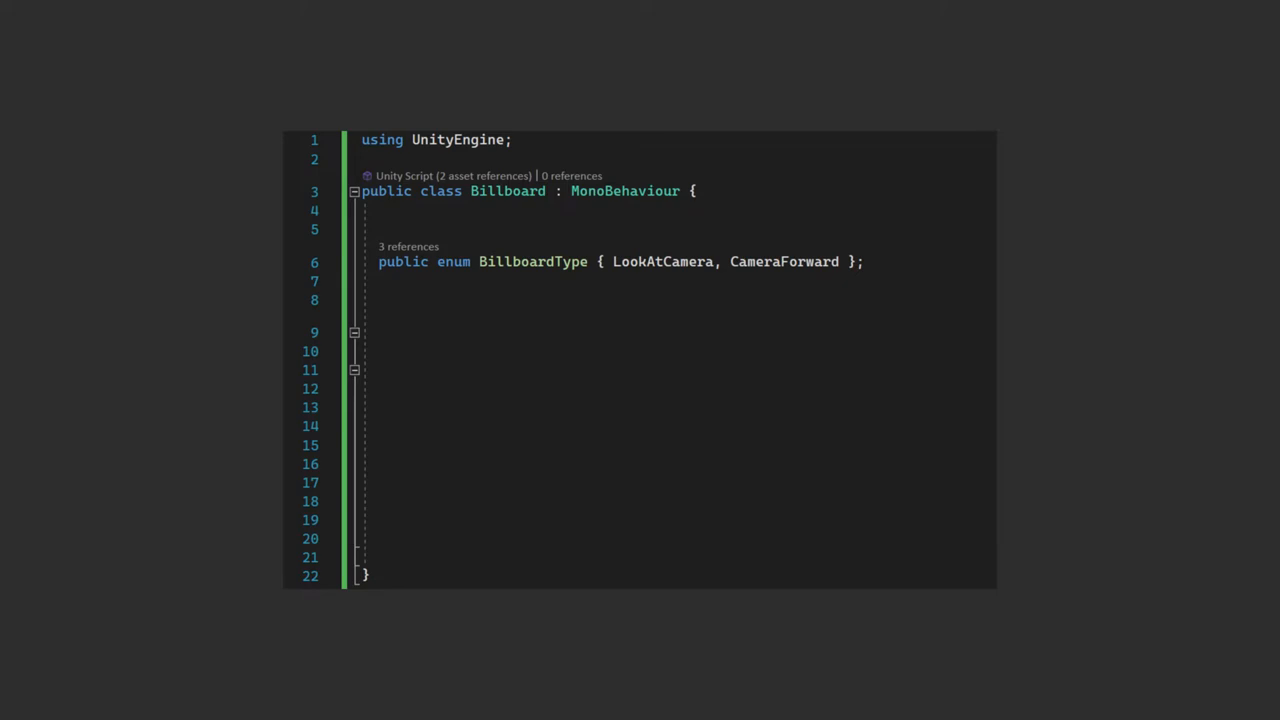
{"action": "type", "text": "[SerializeField] private BillboardType billboardType;"}
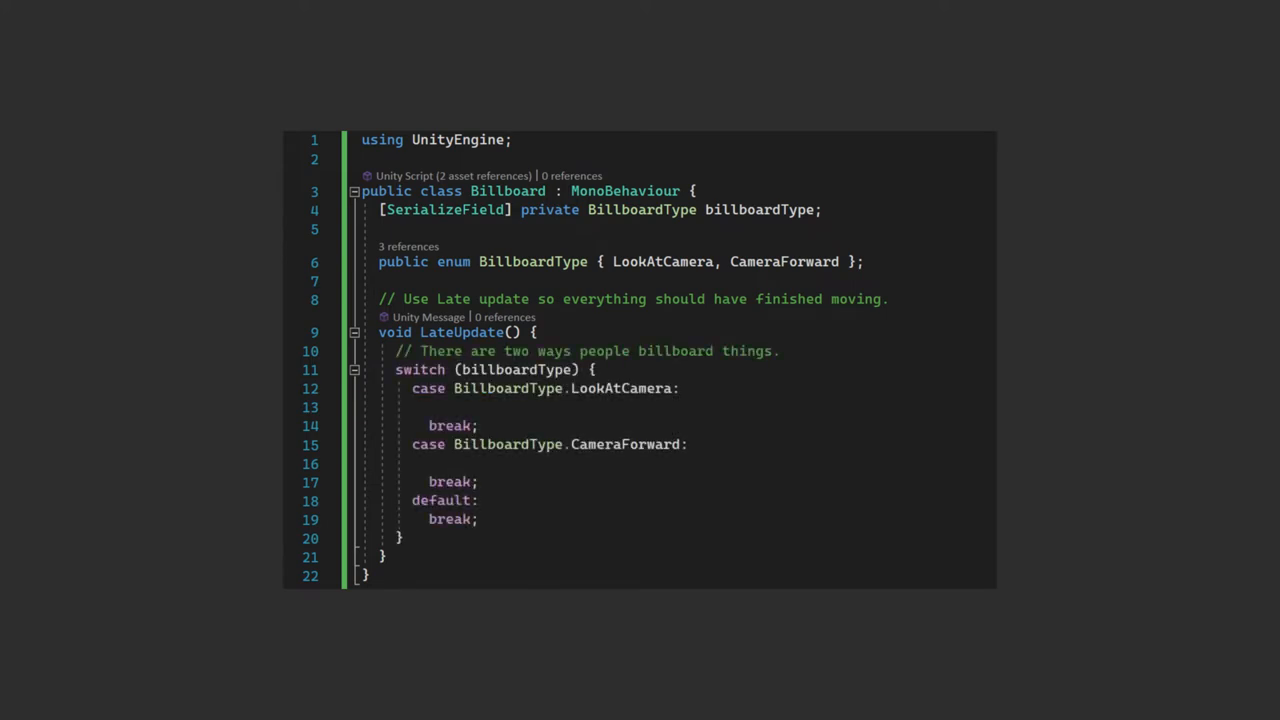
Write transform.LookAt(Camera.main.transform.position, Vector3.up) in the LookAtCamera case.
{"action": "type", "text": "transform.LookAt(Camera.main.transform.position, Vector3.up);"}
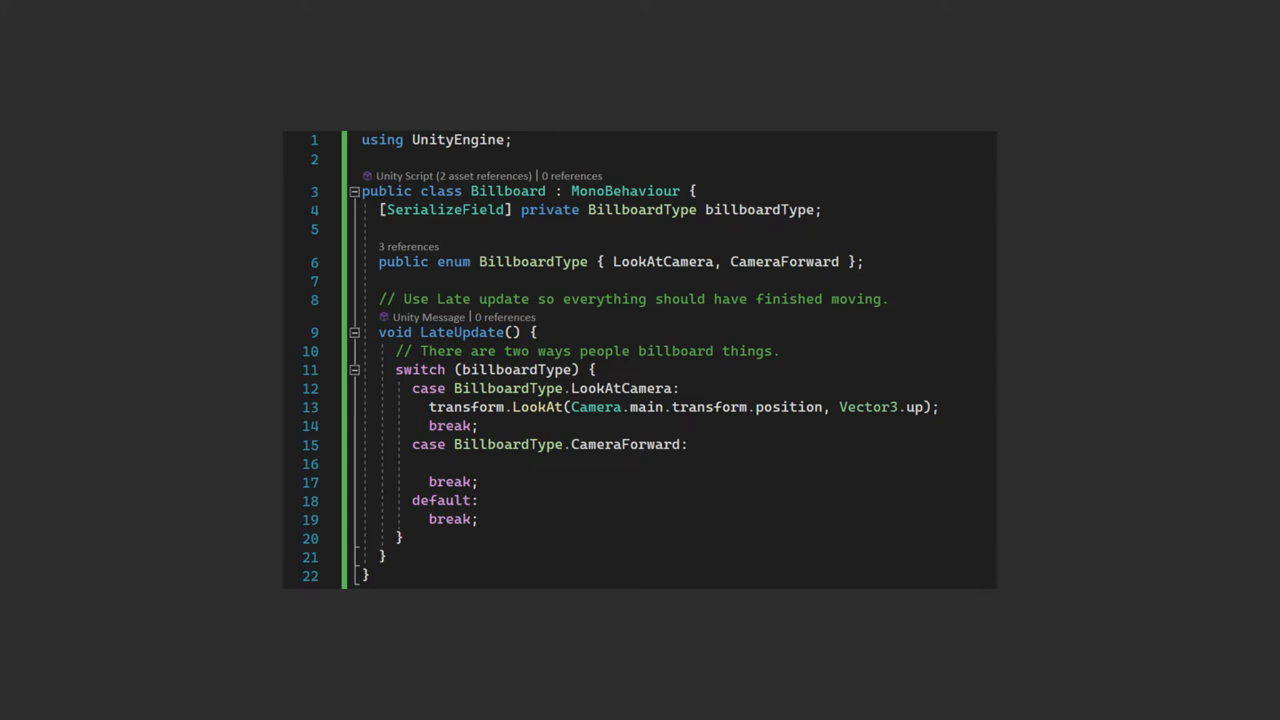
{"action": "type", "text": "transform.forward = Camera.main.transform.forward;"}
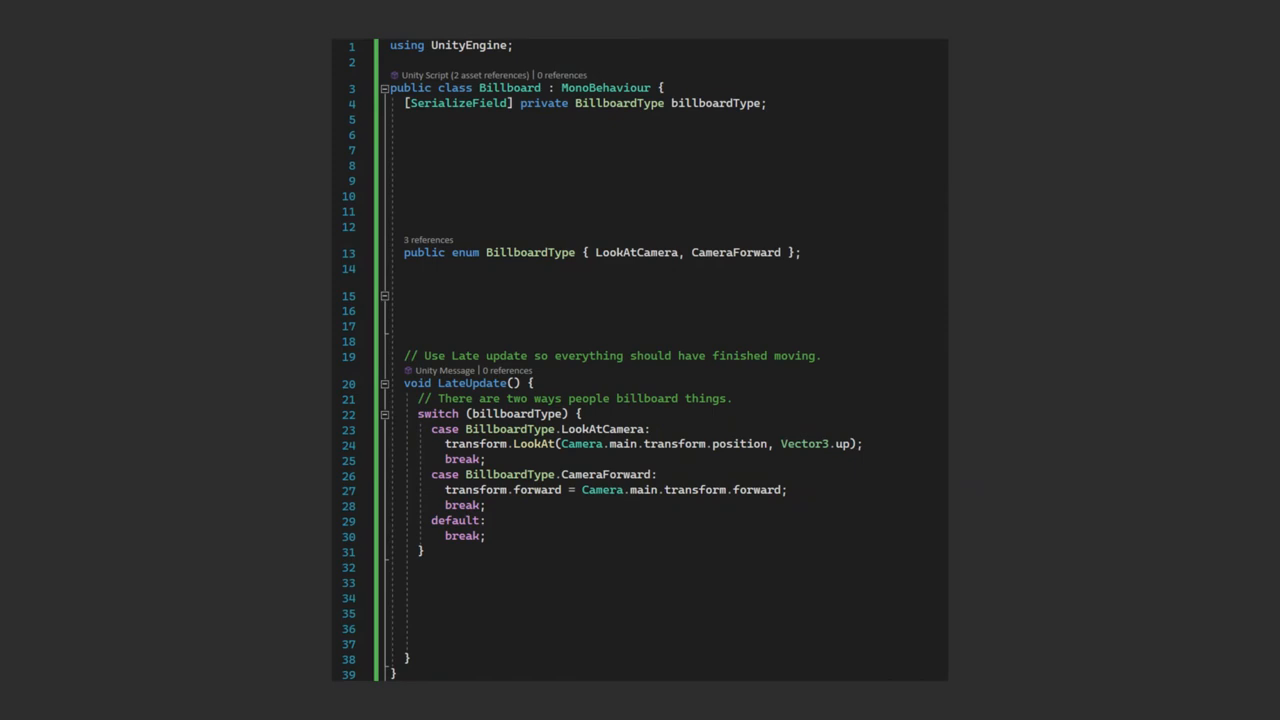
Add lockX/Y/Z fields and originalRotation, restore locked axes in LateUpdate, and save.
{"action": "type", "text": "private Vector3 originalRotation;"}
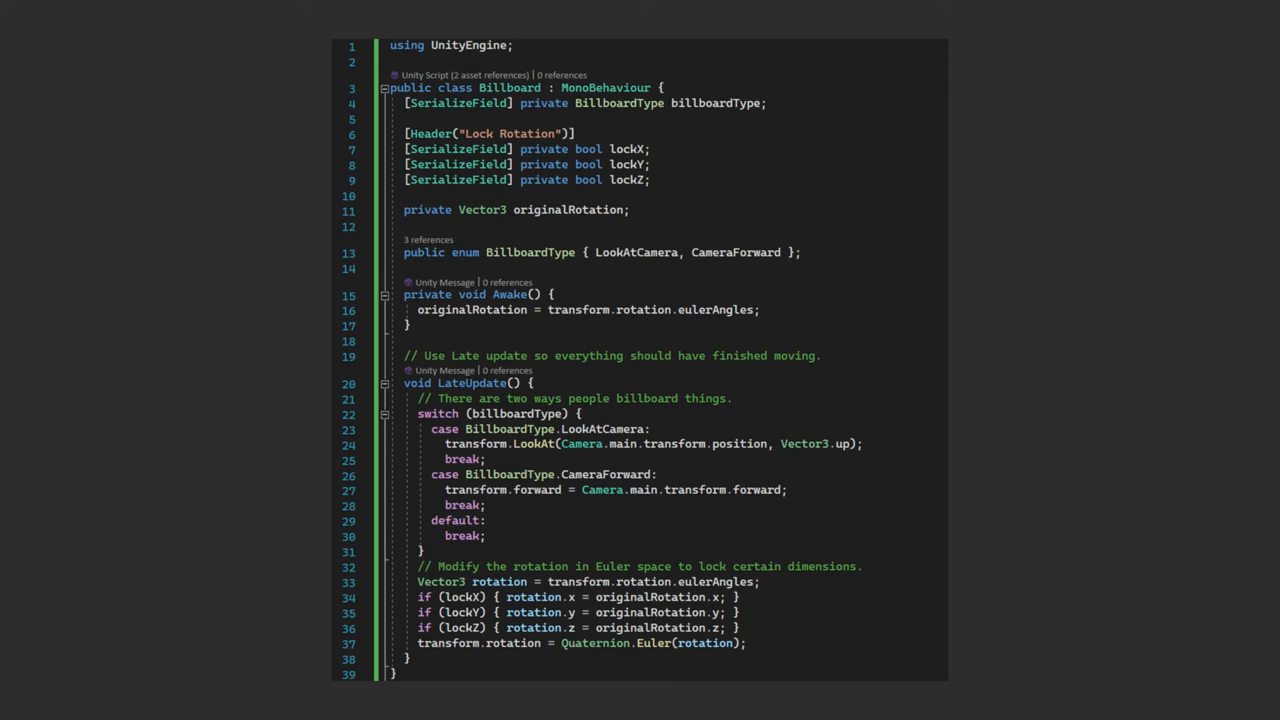
{"action": "key", "text": "alt+tab"}
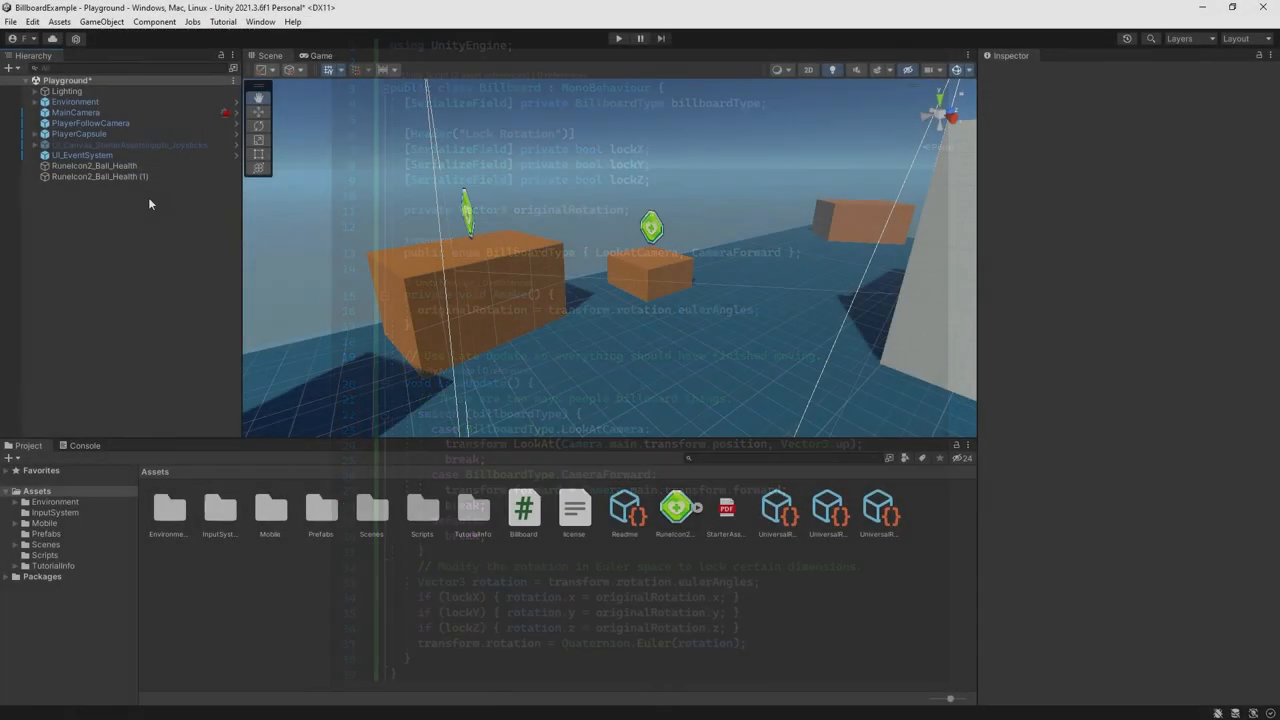
Set the second health icon's Billboard Type to Camera Forward and tick Lock X.
{"action": "left_click", "coordinate": [94, 165]}
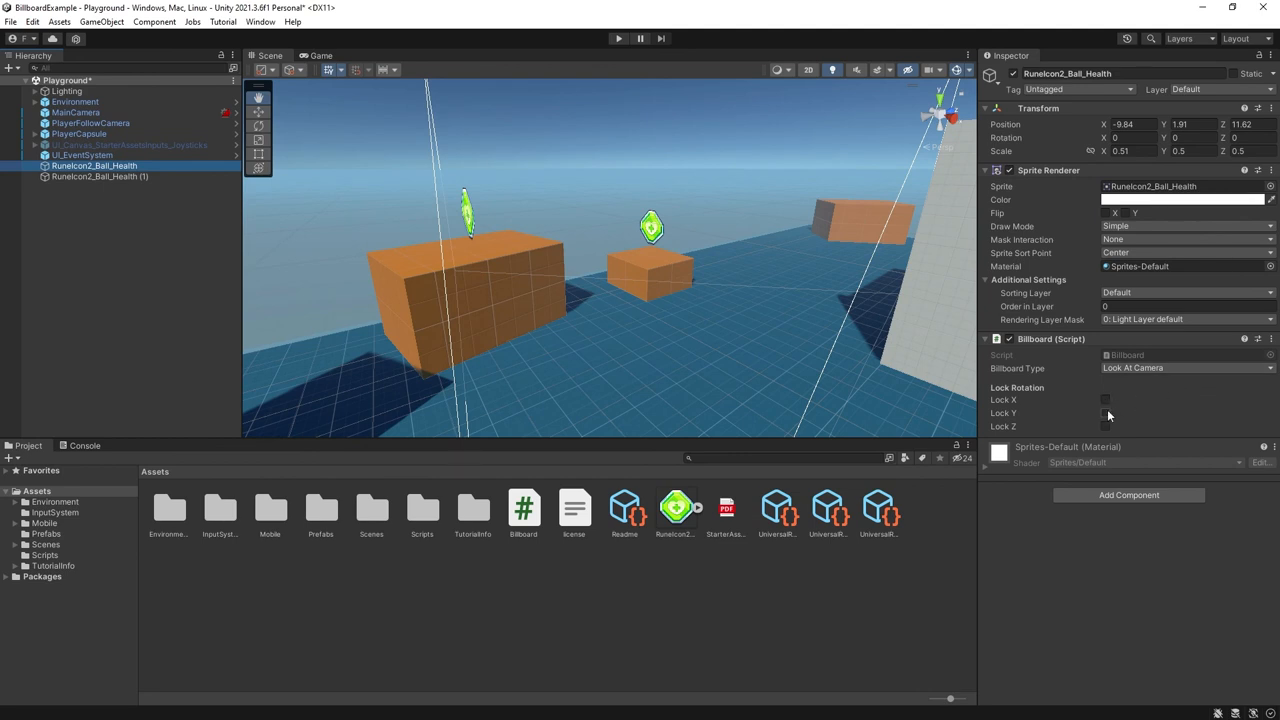
{"action": "mouse_move", "coordinate": [1108, 432]}
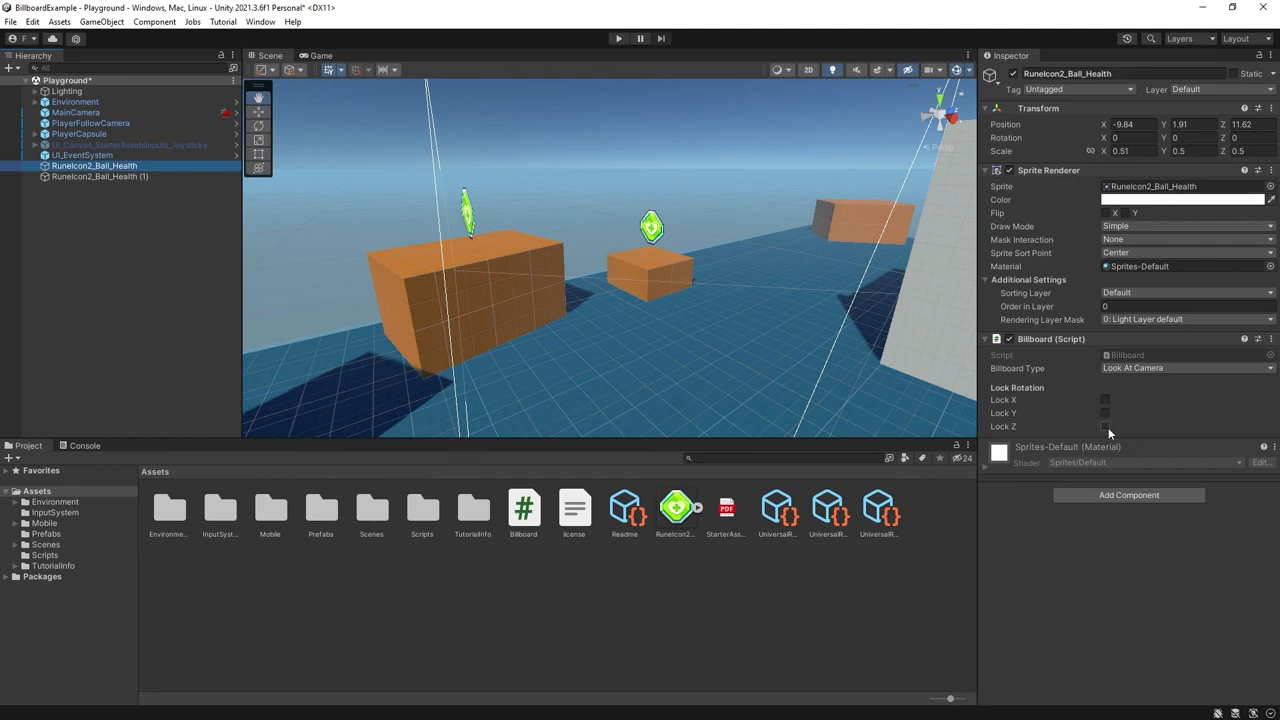
{"action": "left_click", "coordinate": [1105, 399]}
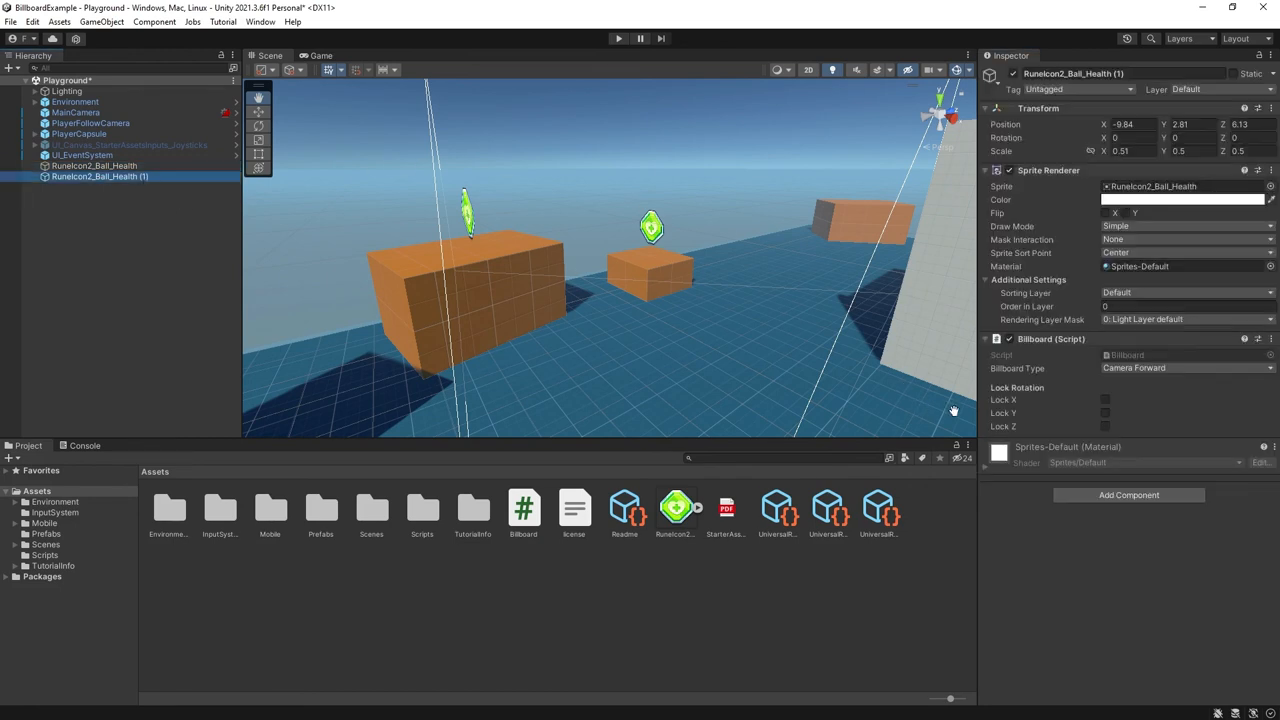
{"action": "left_click", "coordinate": [1105, 400]}
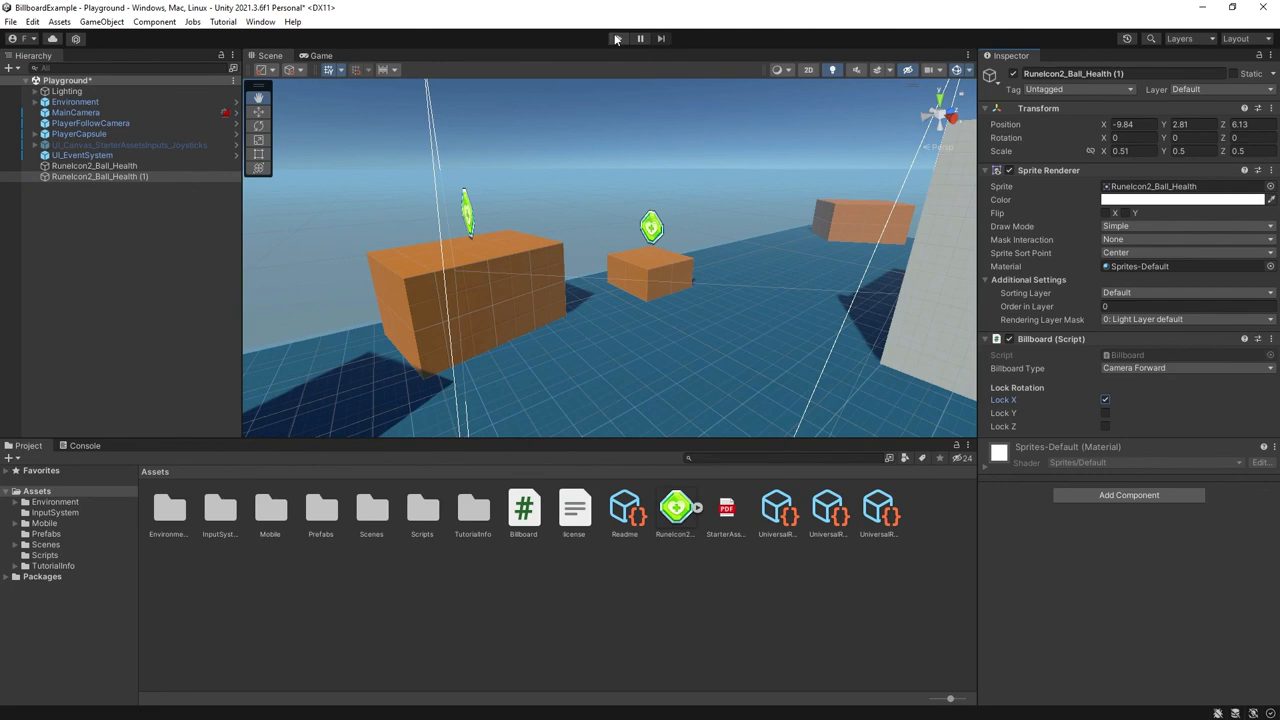